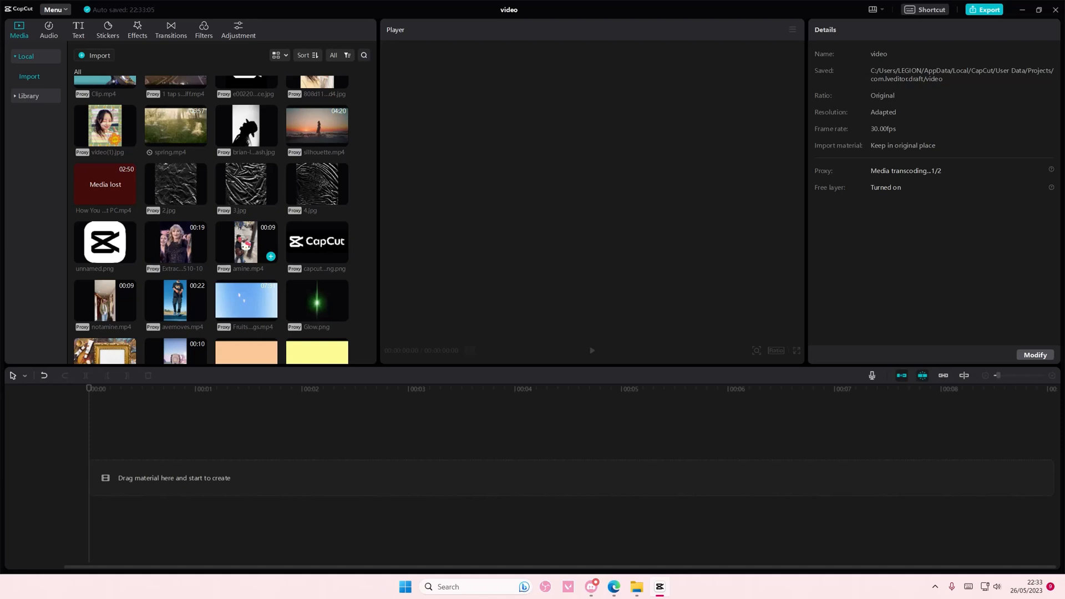
Add a default text clip reading ANYTHING in the Jumper font, size 28, colored purple
left_click(77, 29)
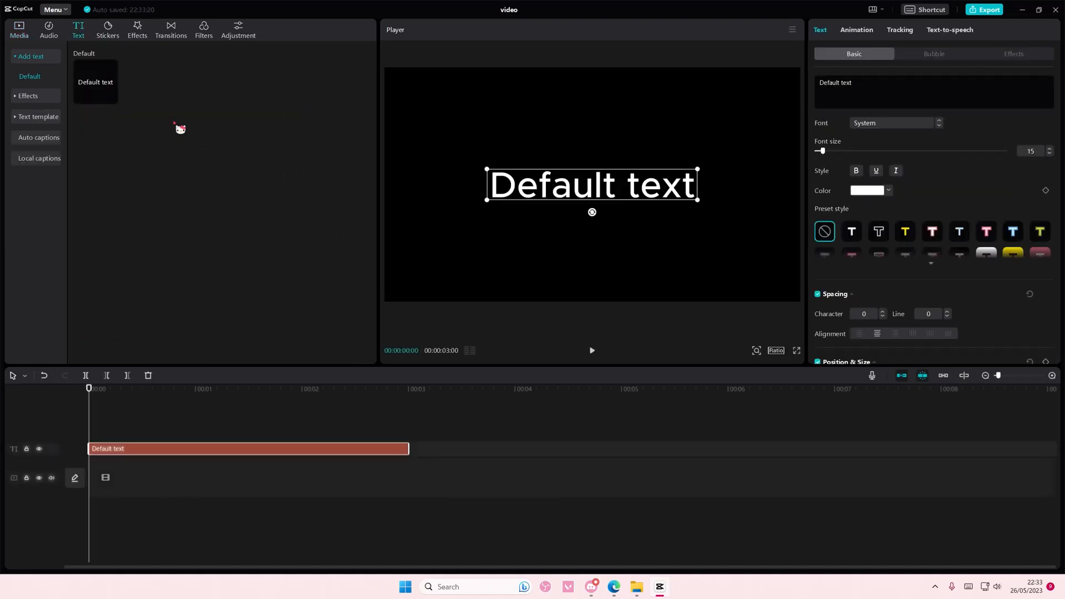
type("ANYTHING")
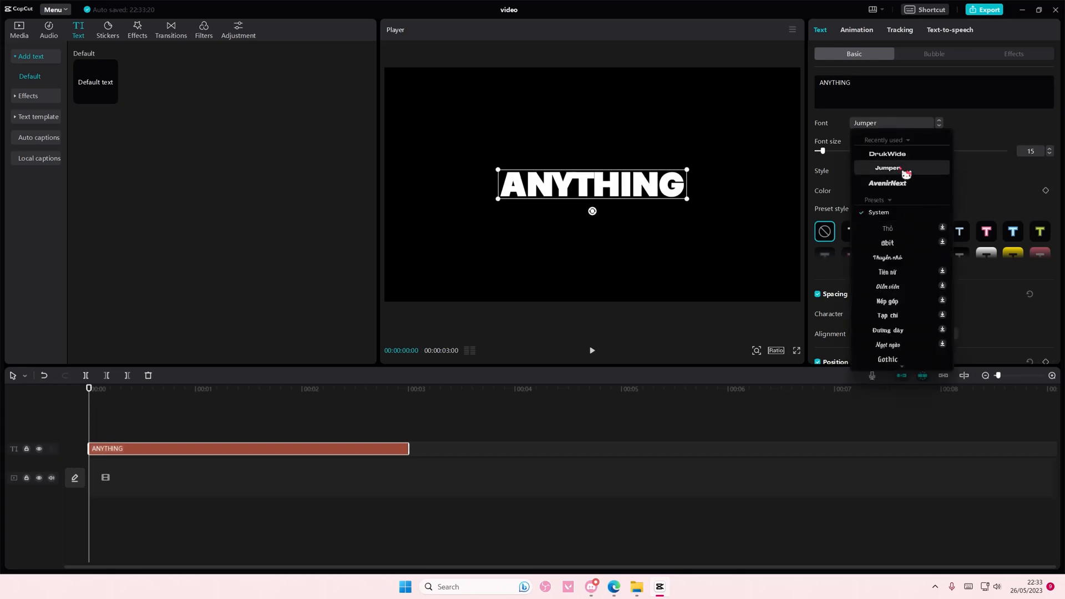
left_click(885, 168)
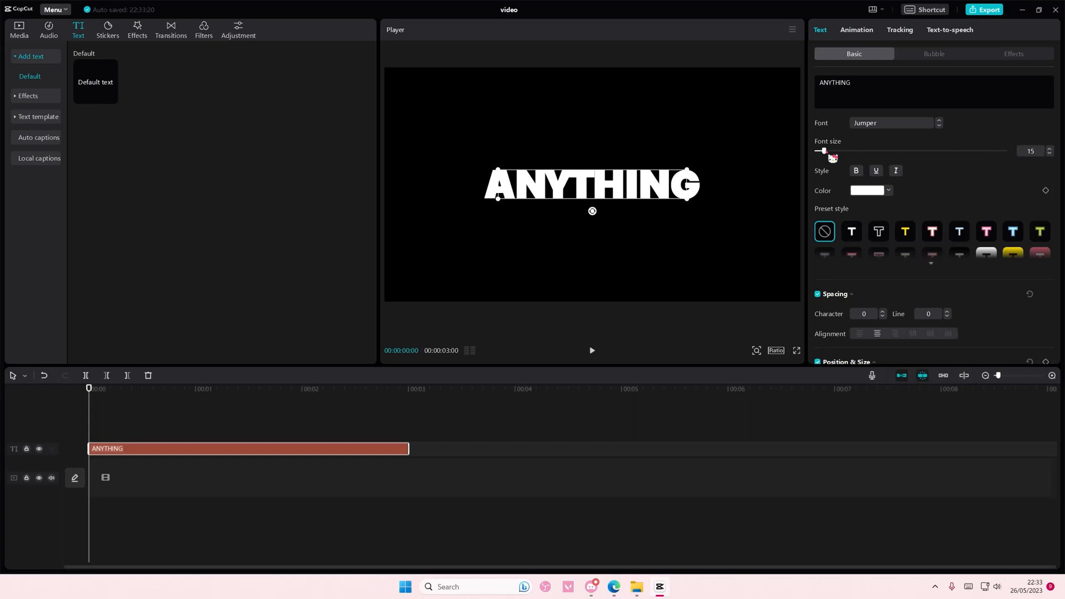
left_click(887, 191)
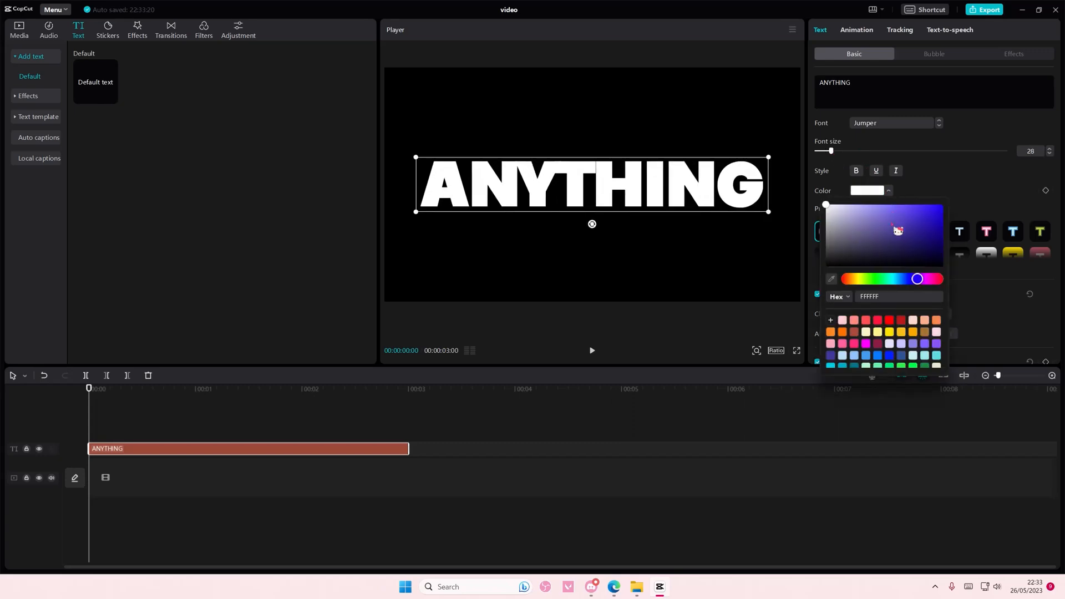
left_click(892, 204)
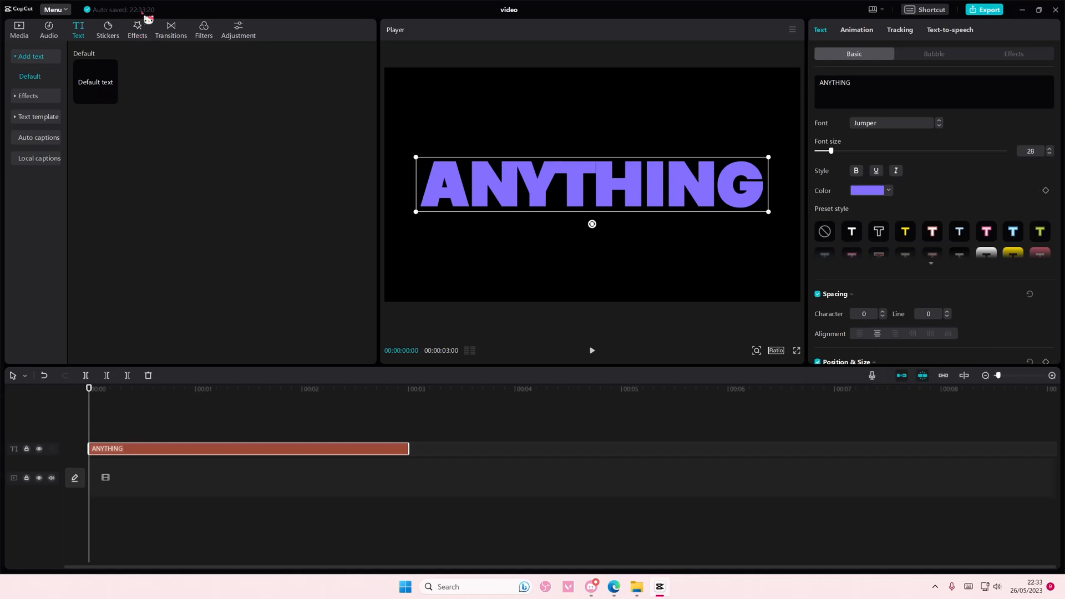
left_click(138, 29)
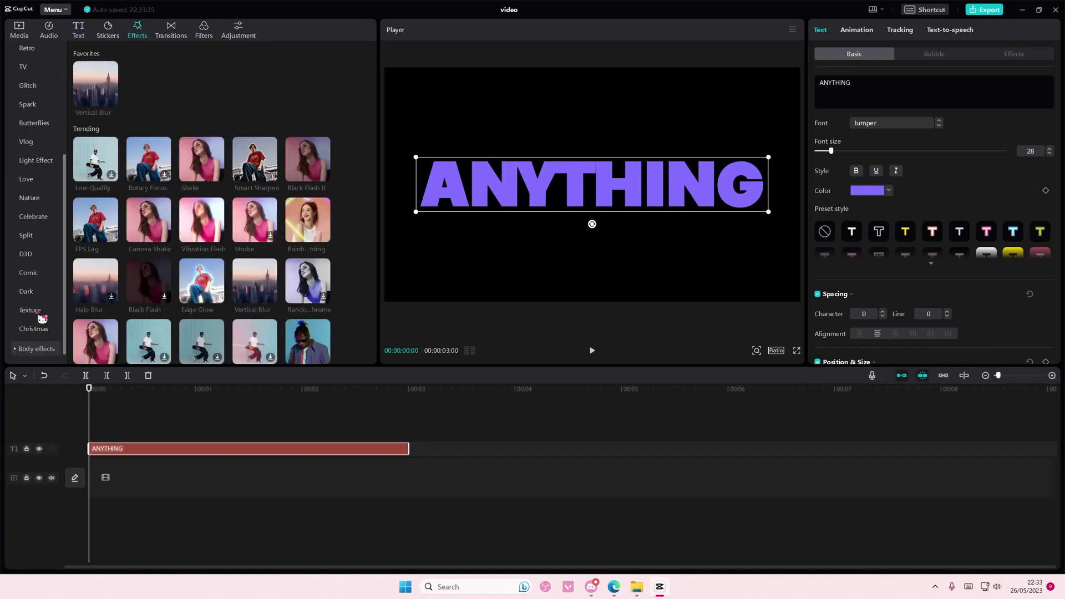
Add the Print 1 and Print 2 texture effects and merge them with the text into a compound clip
left_click(30, 311)
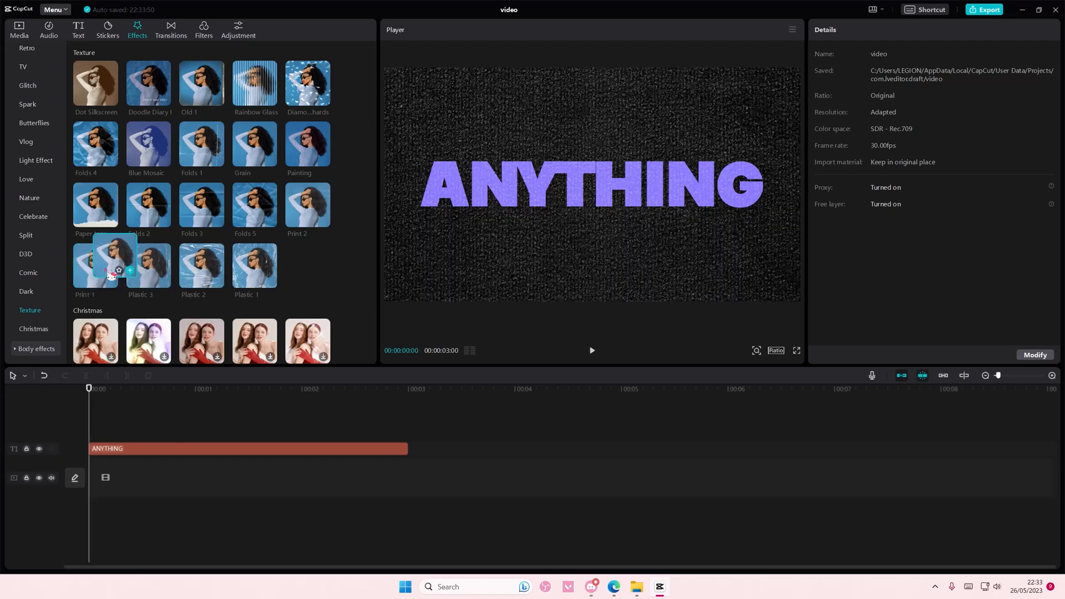
left_click(95, 266)
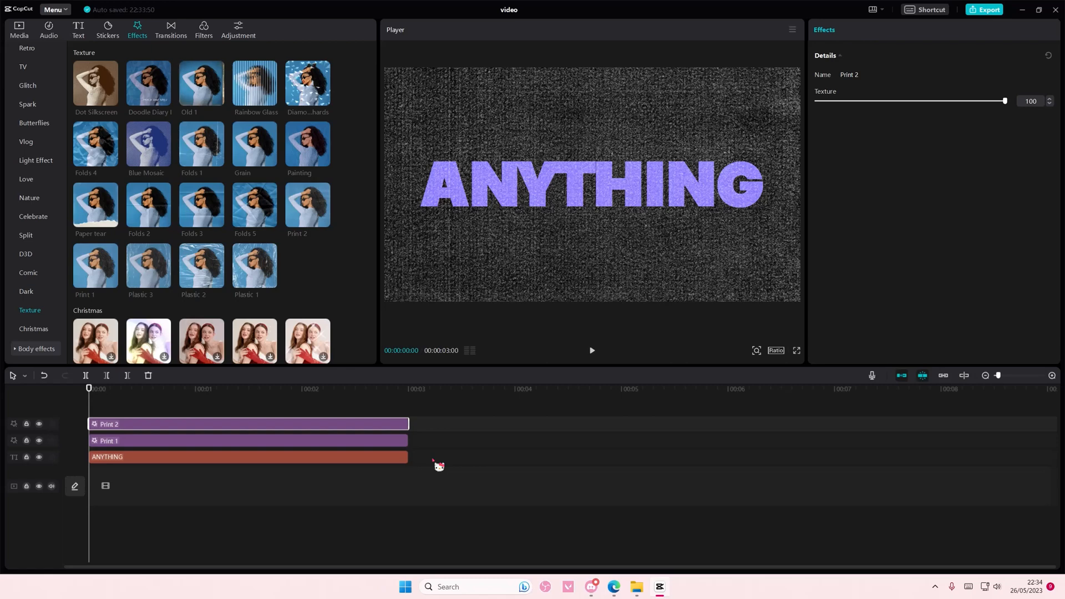
mouse_move(440, 470)
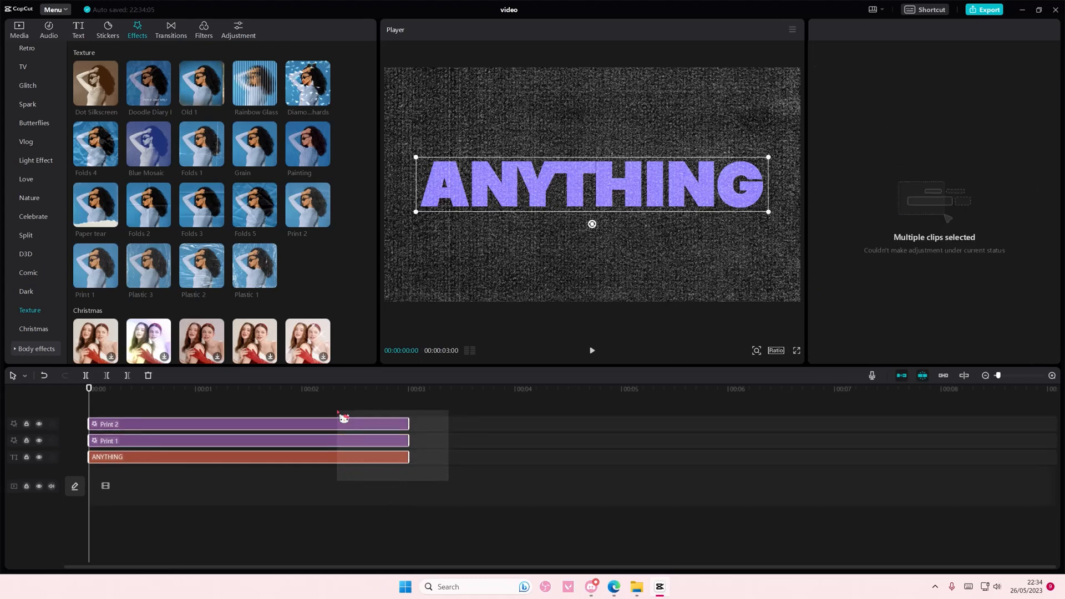
right_click(339, 423)
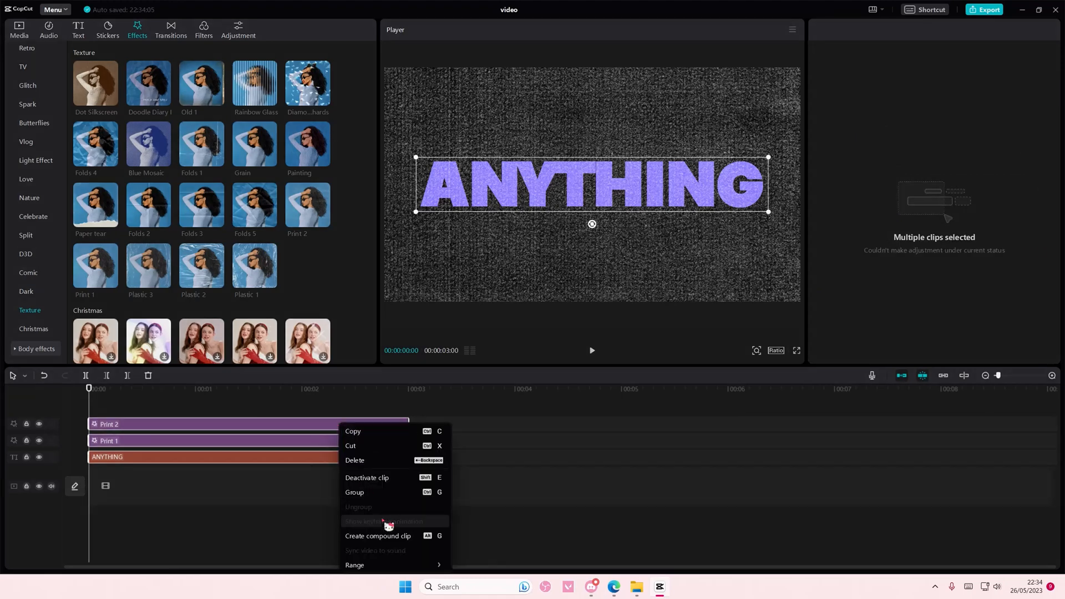
left_click(377, 536)
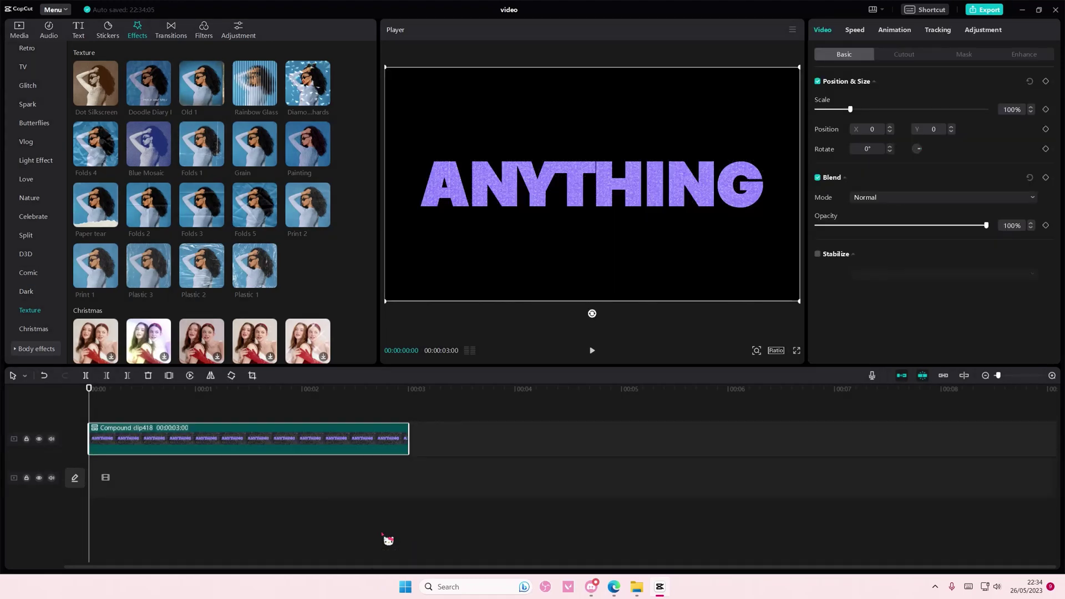
mouse_move(382, 211)
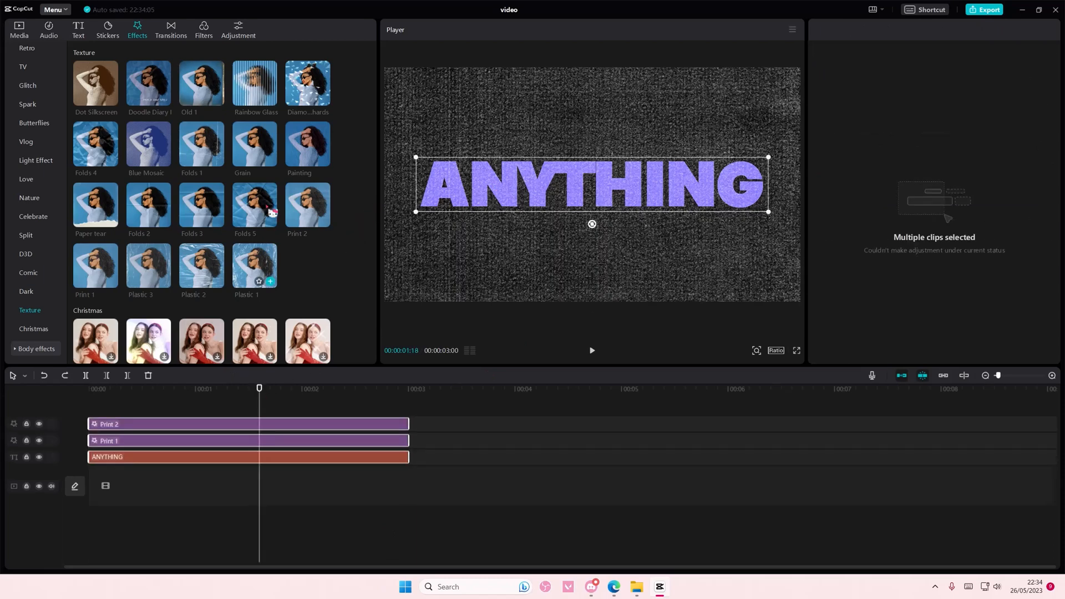
Add the Folds 4 texture effect at the playhead above the restored separate clips
left_click(95, 146)
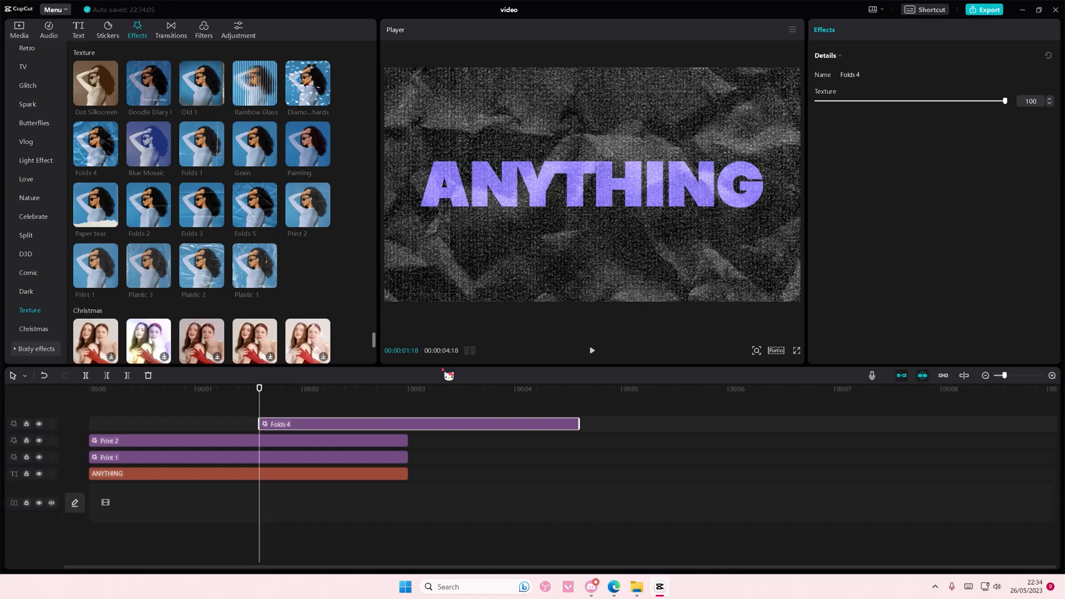